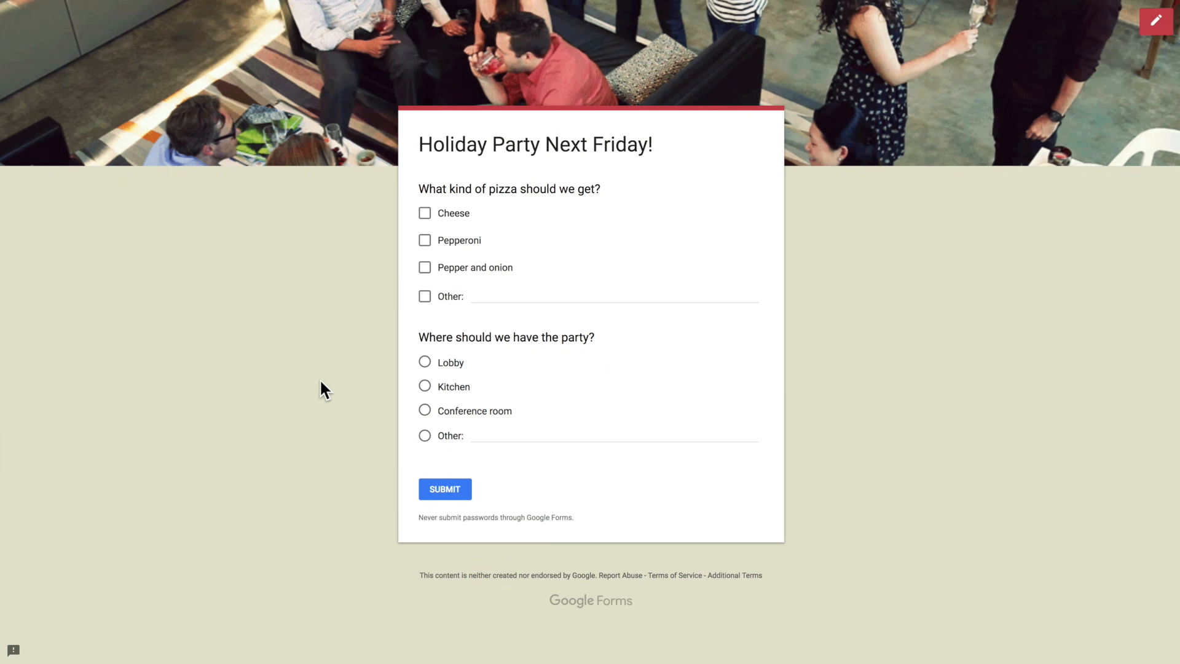
Answer the party form with Pepper and onion plus Other 'Mushroom' for pizza and Other 'the roof' for venue
click(424, 266)
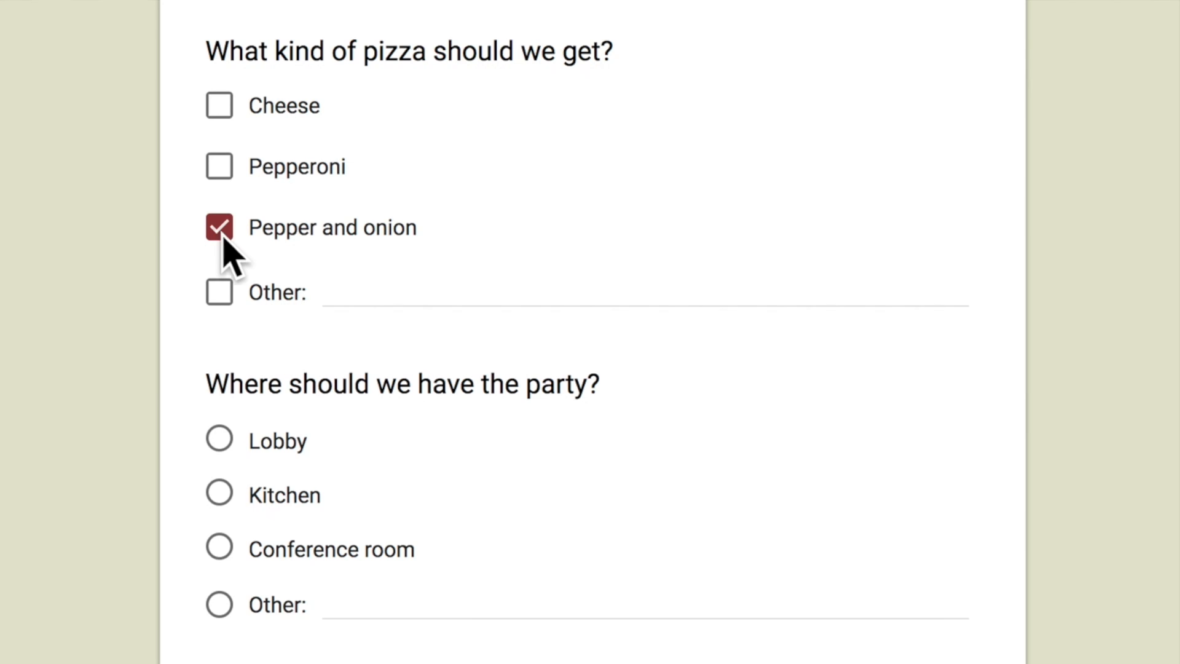
text(Mushroom)
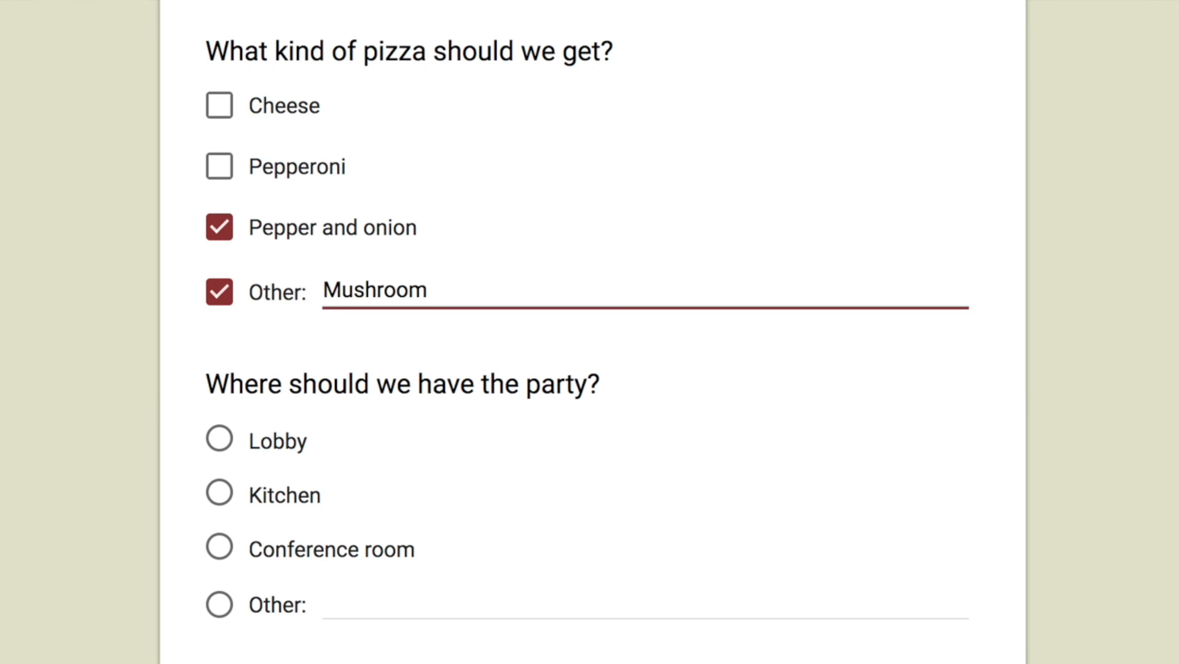
click(219, 604)
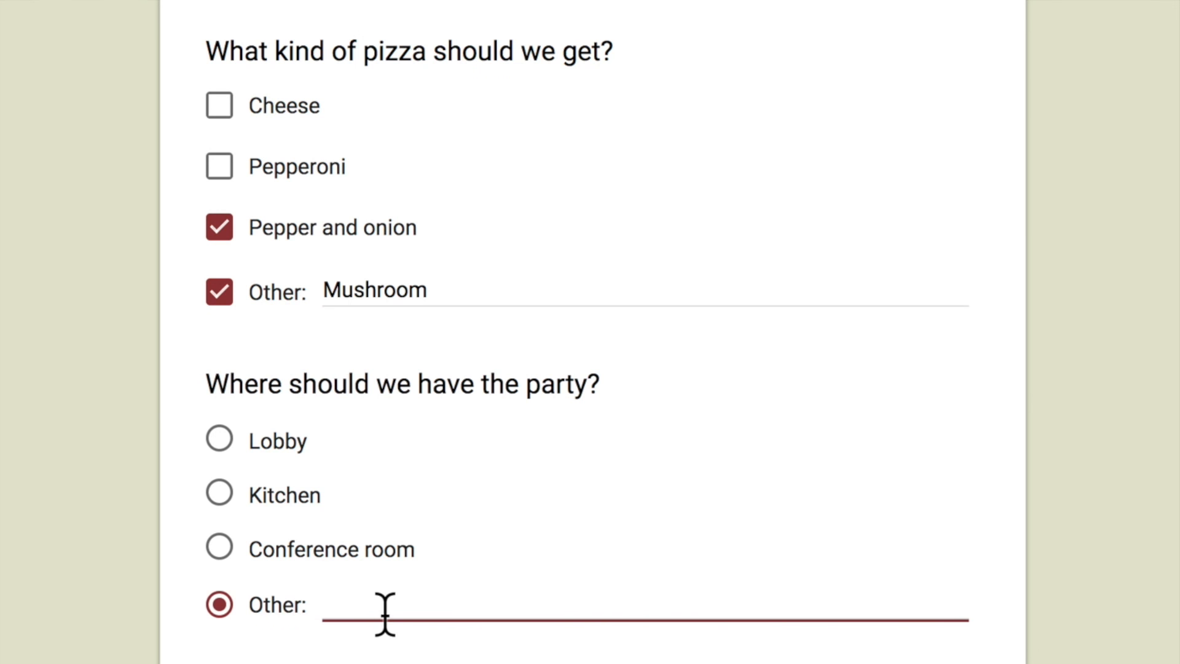
text(the roof)
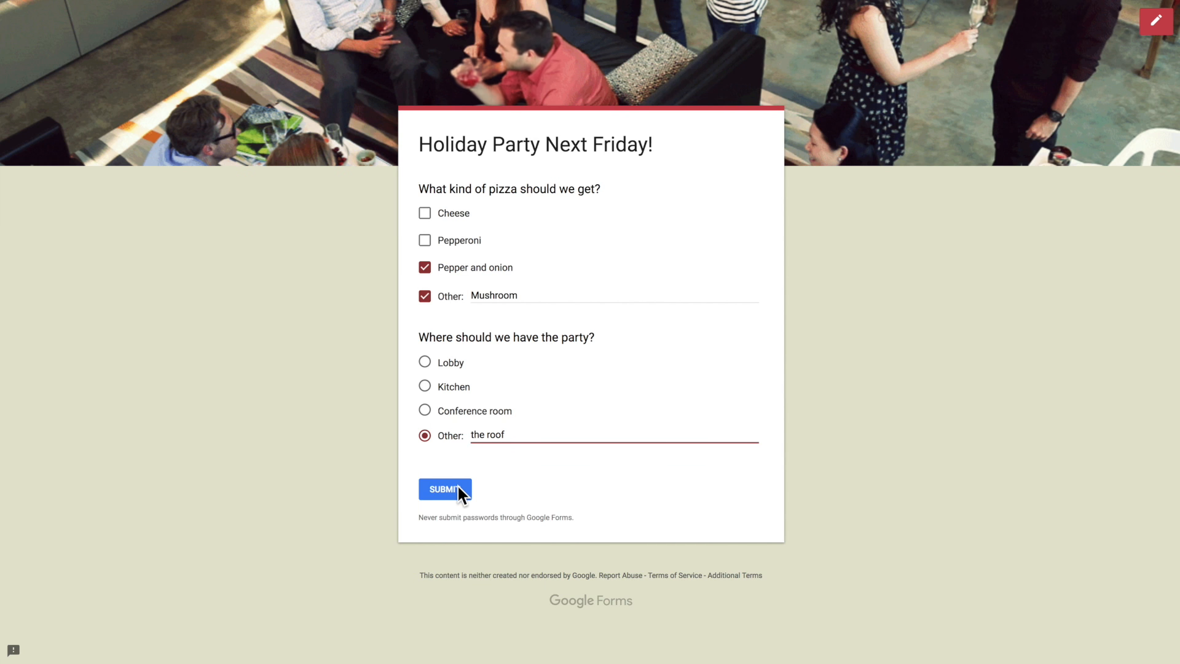
Submit the party response and create a new blank Google Form titled 'Colors' from Drive
click(444, 488)
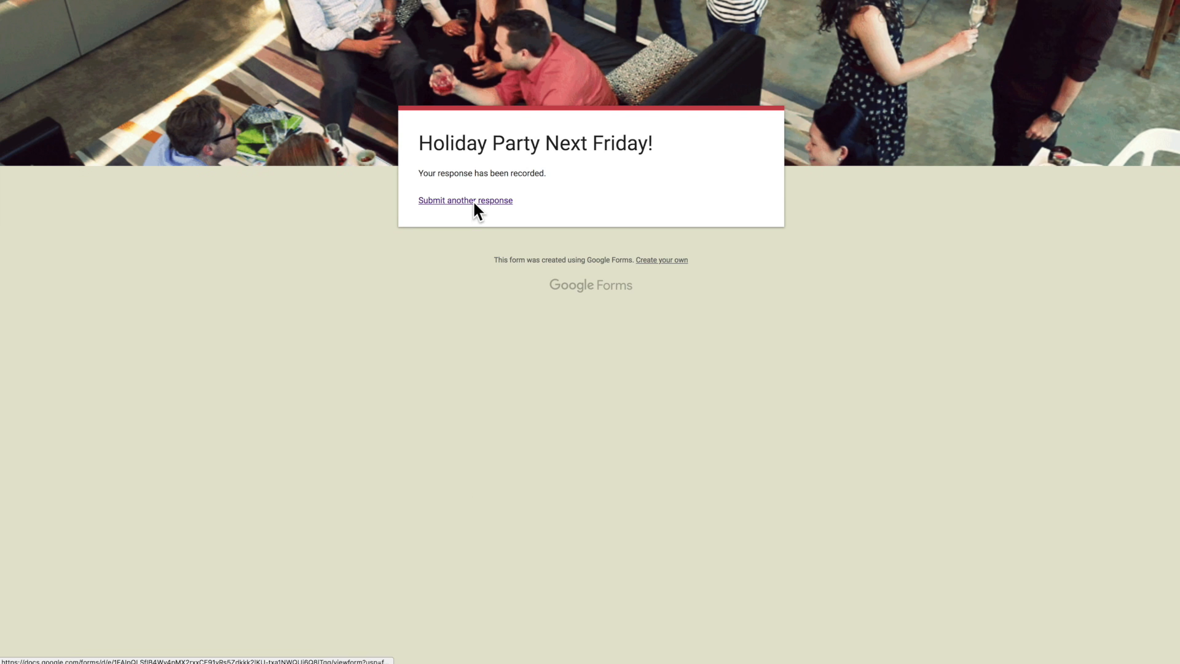
click(465, 200)
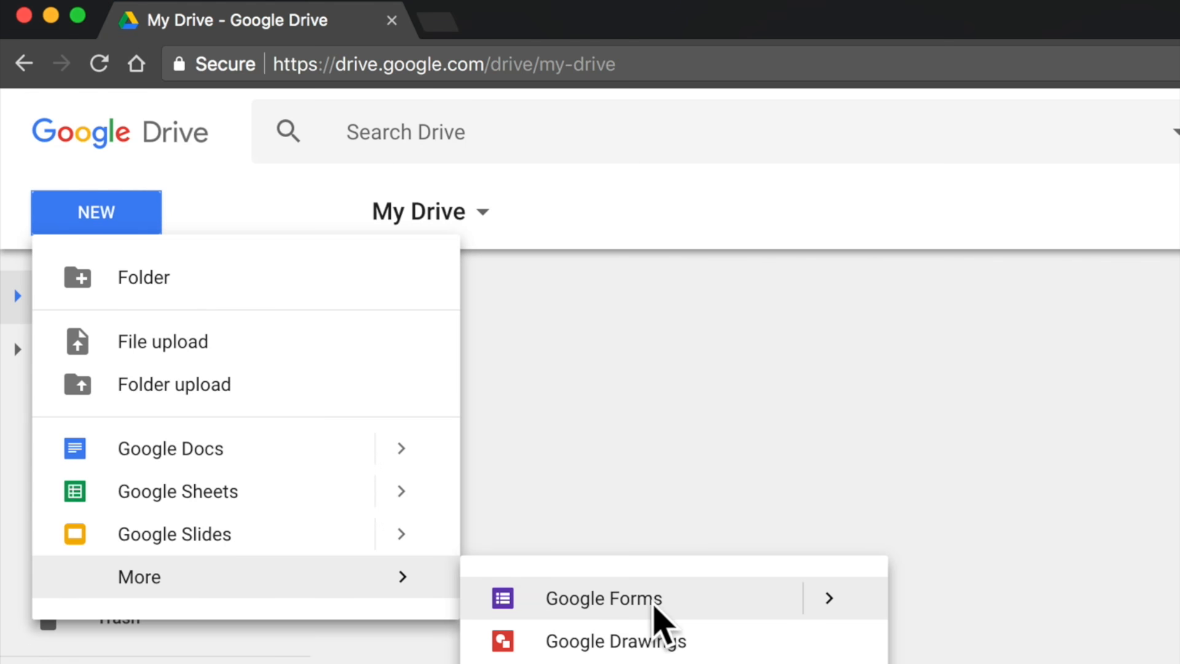
click(602, 599)
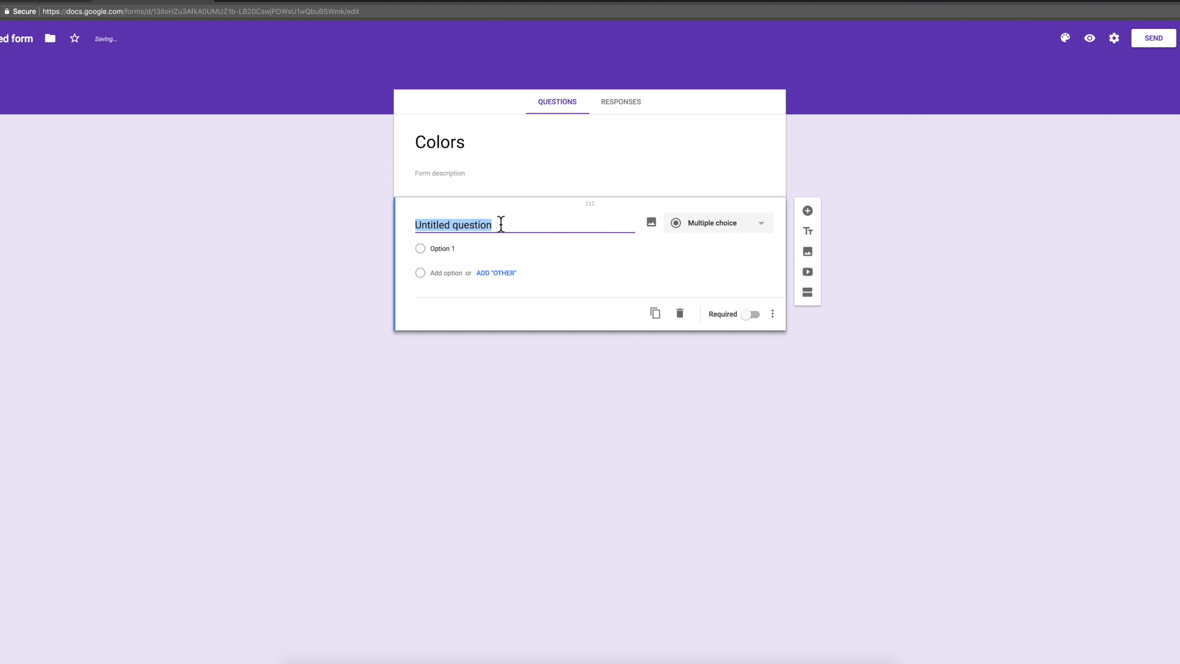
Write the question 'Favorite color?' with Red, Green, Blue and an added Other option
text(Favorite color?)
text(Blue)
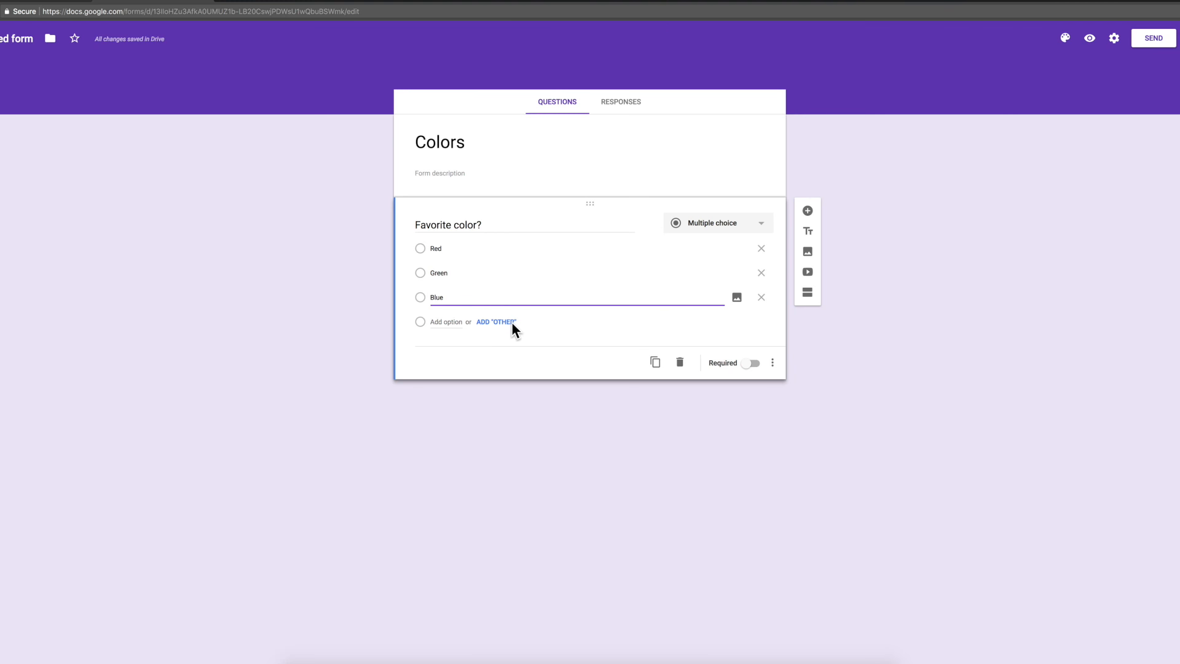
click(495, 320)
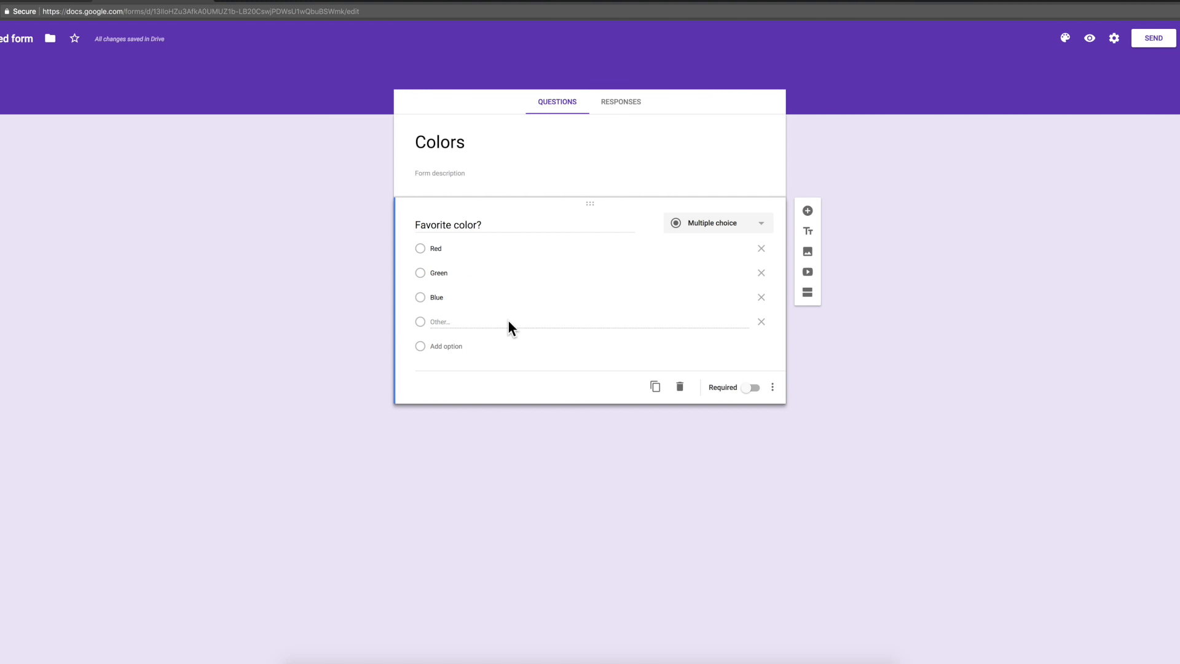
click(1092, 78)
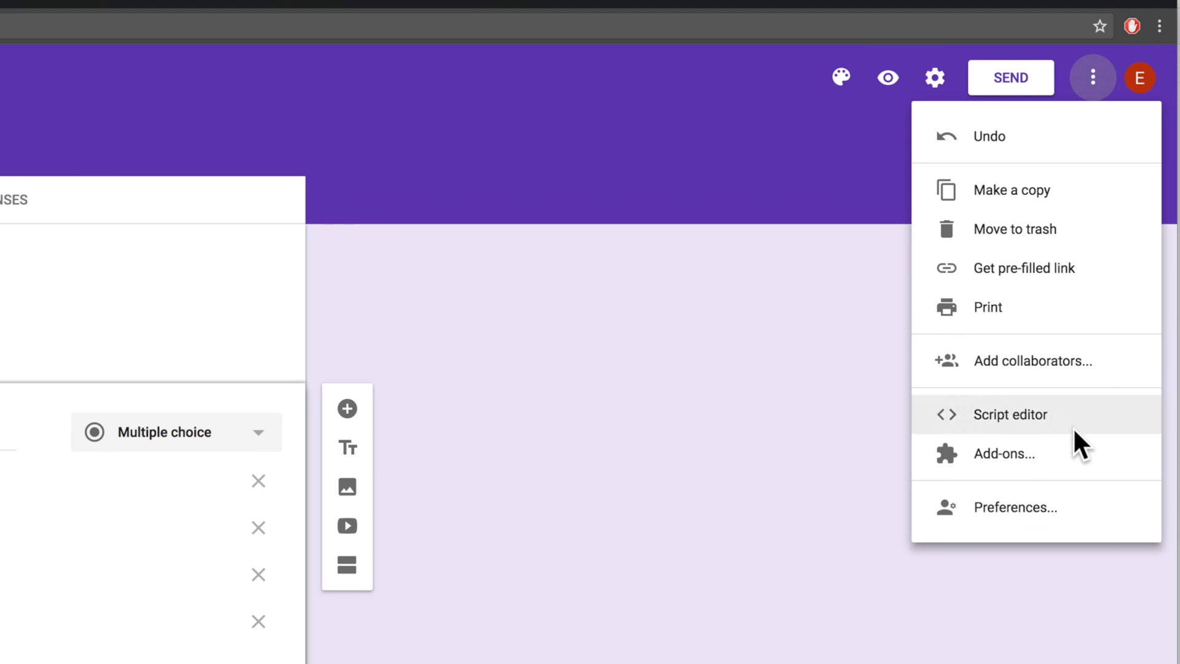
Install the 'other etc' add-on from the add-ons store and reload the form
click(1003, 454)
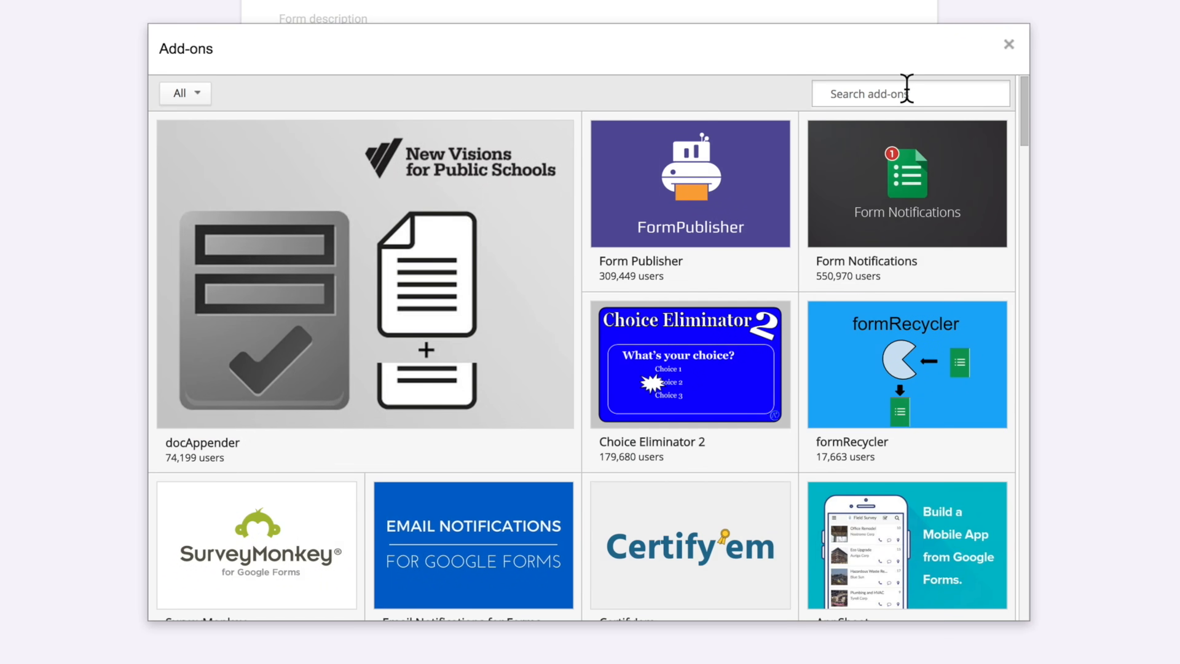
text(other etc)
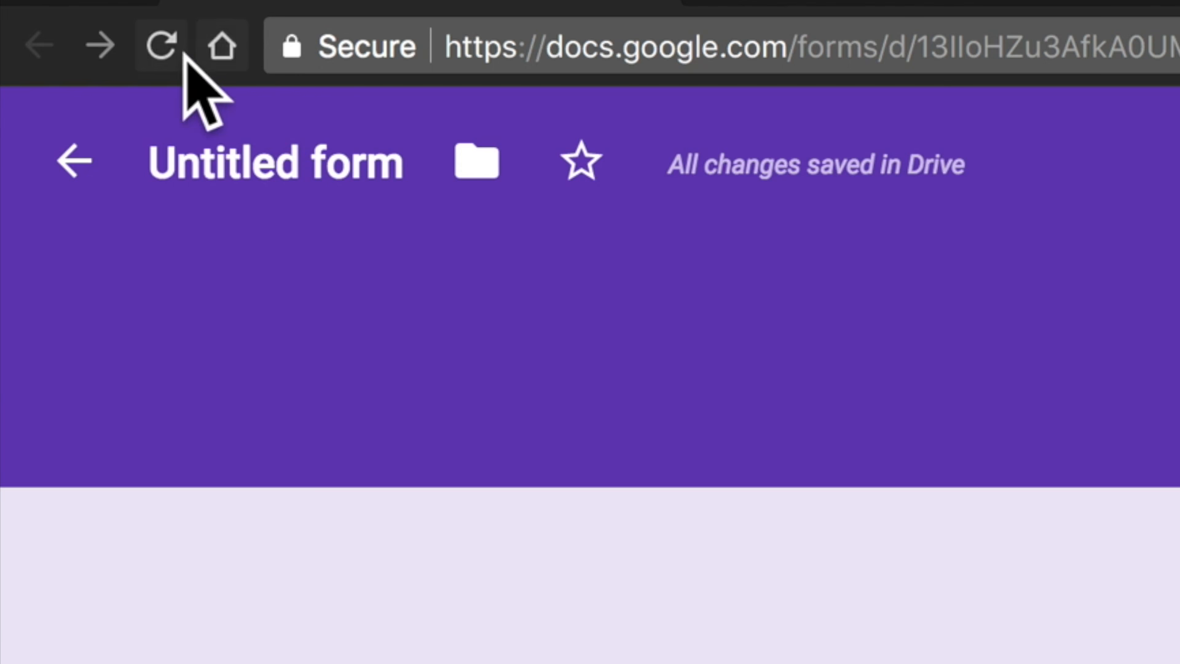
click(159, 45)
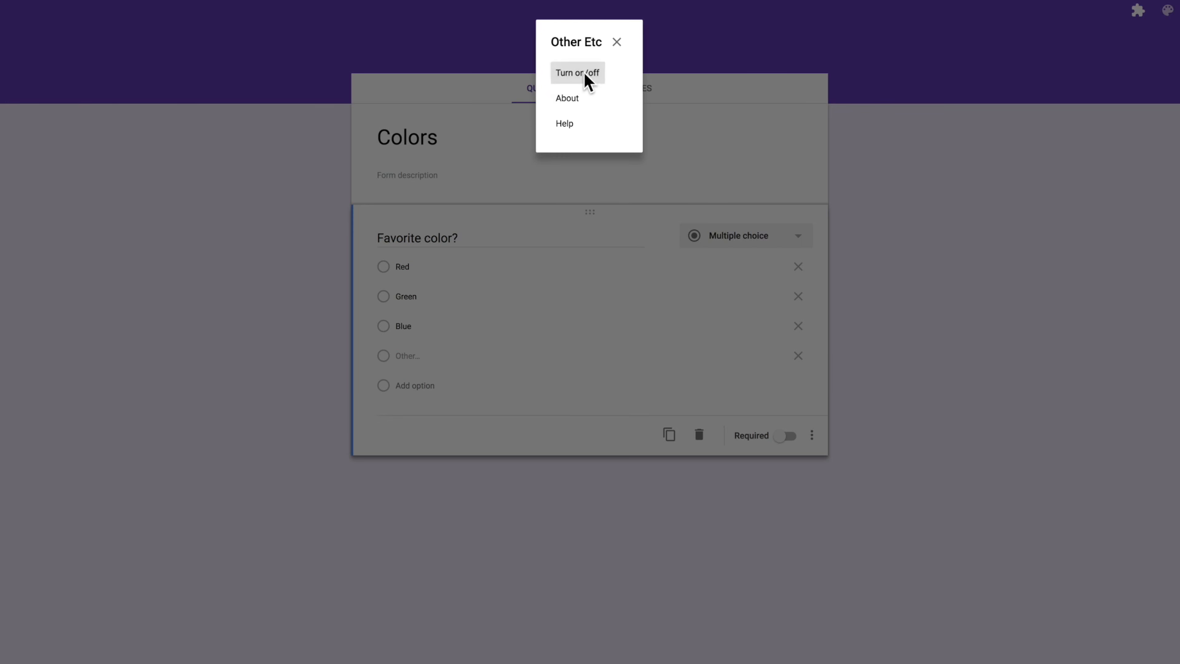
Switch Other Etc ON in its Turn on/off setting and go to the live form
click(578, 72)
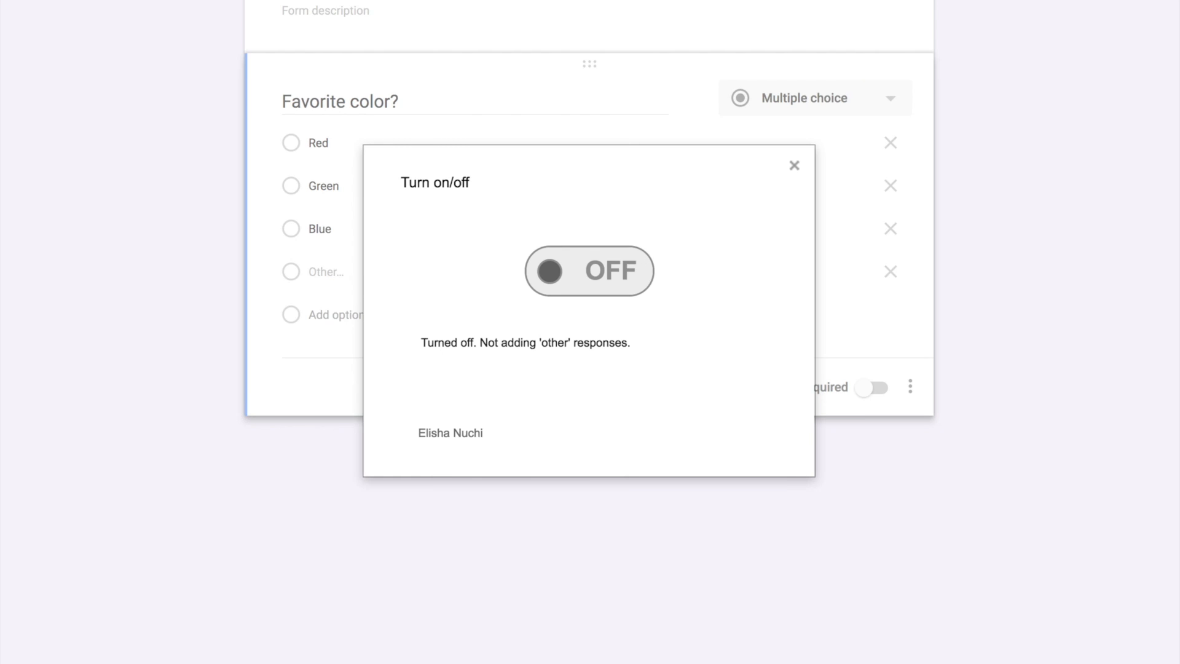
click(589, 270)
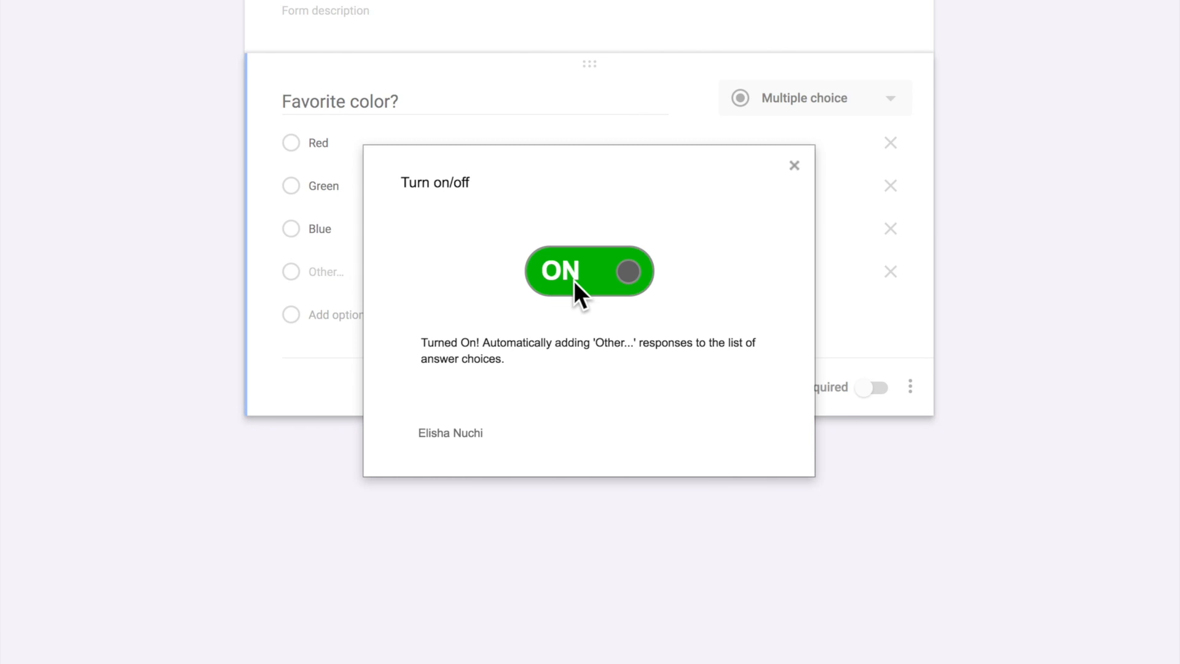
click(793, 164)
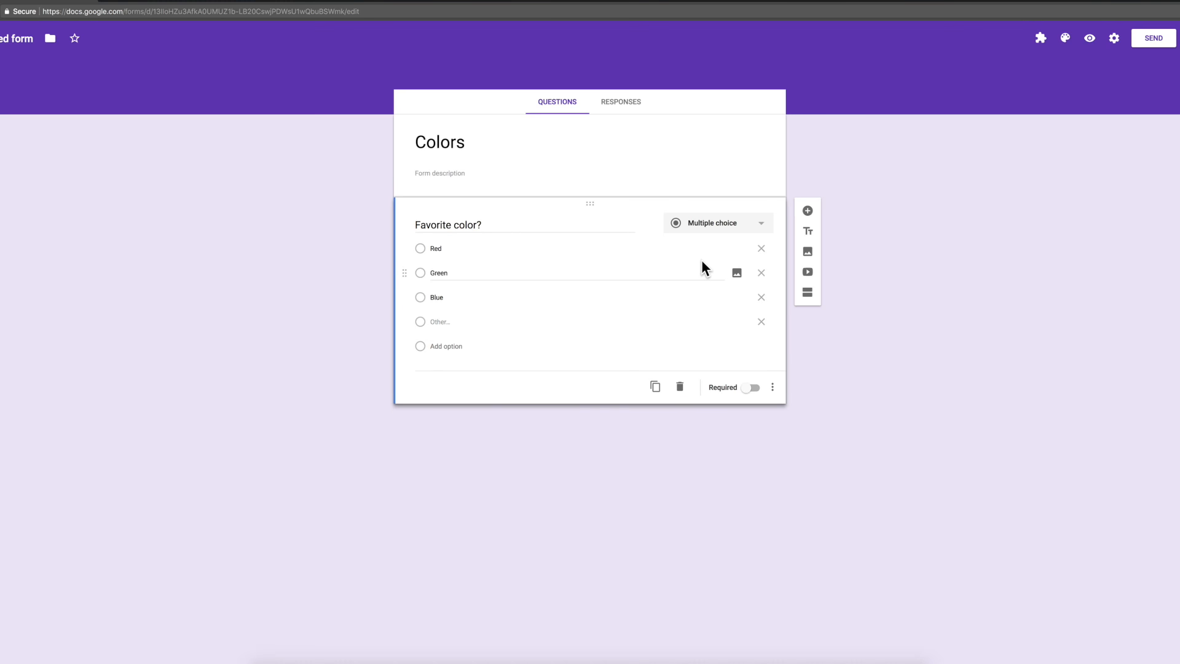
click(1089, 38)
text(Yellow)
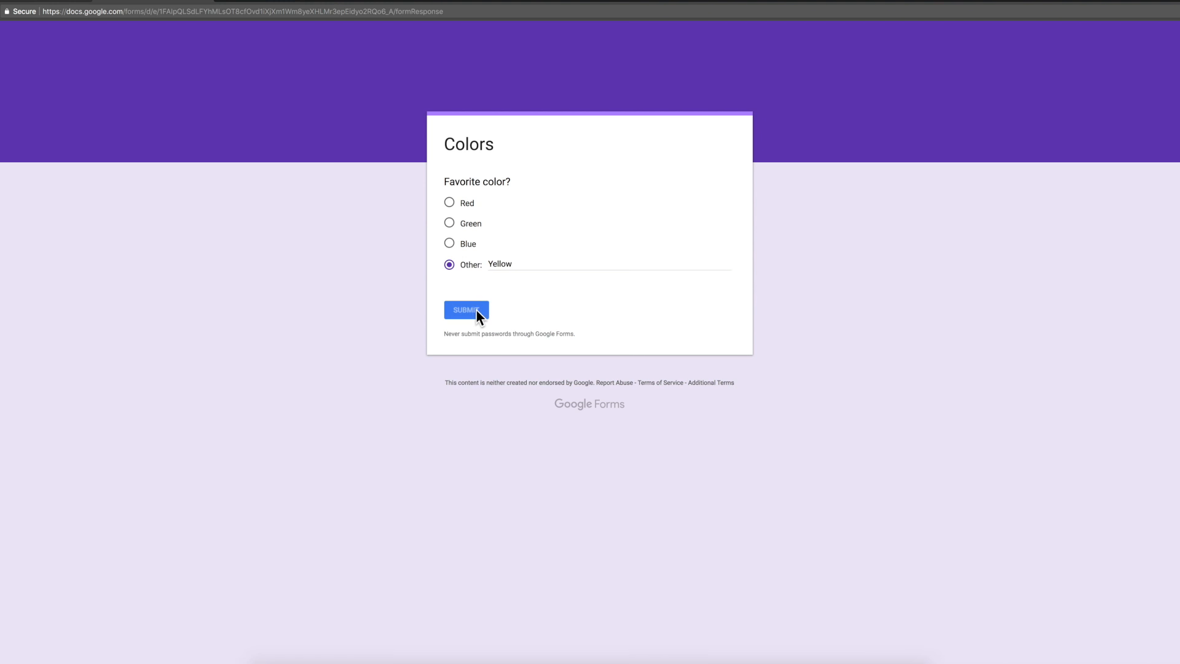
Submit Yellow as the Other answer so it becomes its own choice in the Colors form
click(466, 310)
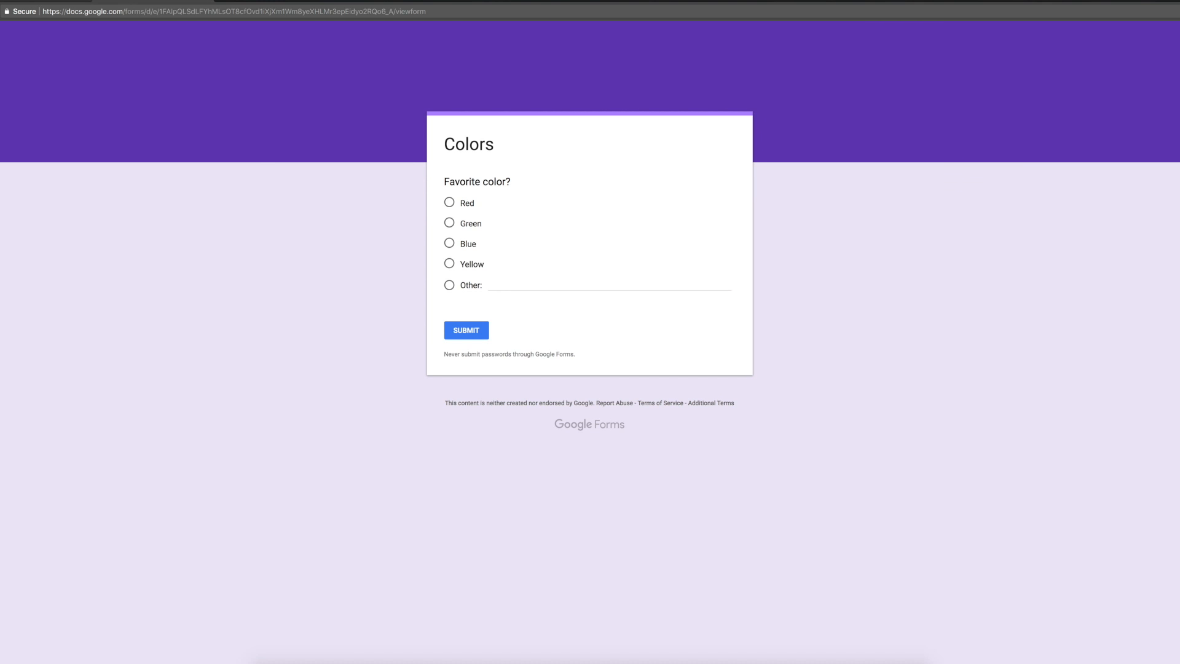